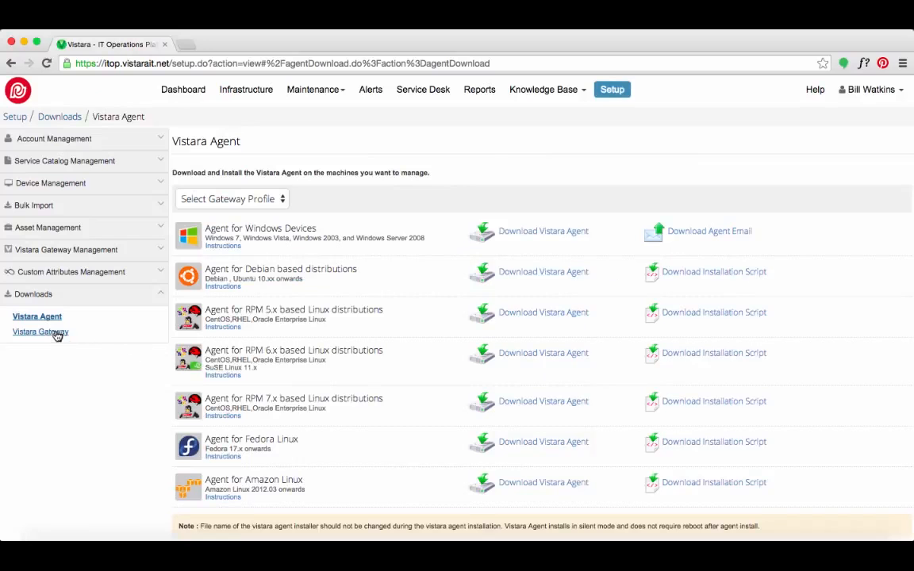
# - Create a vCenter Discovery Profile for 10.11.10.11 using the catalogs-unlimited-vg management profile
pyautogui.click(40, 333)
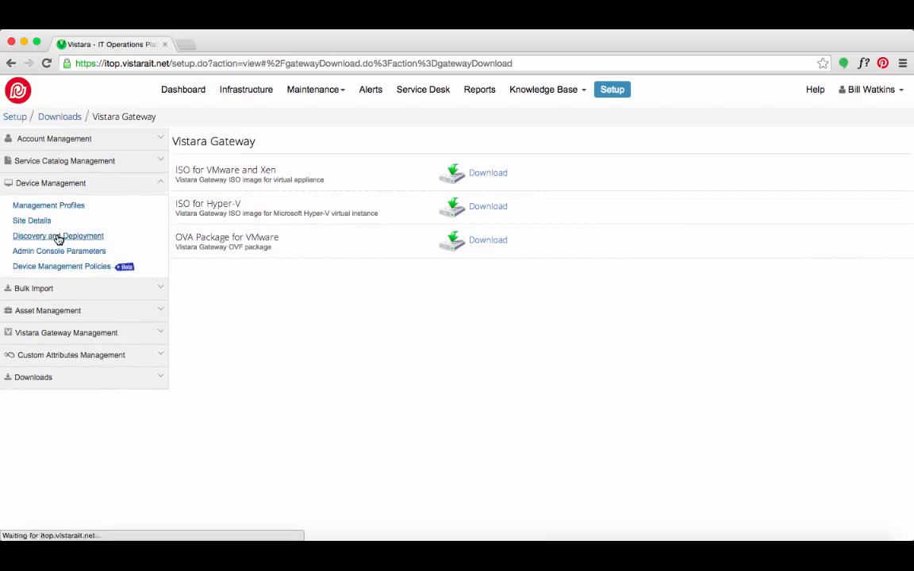
pyautogui.click(57, 236)
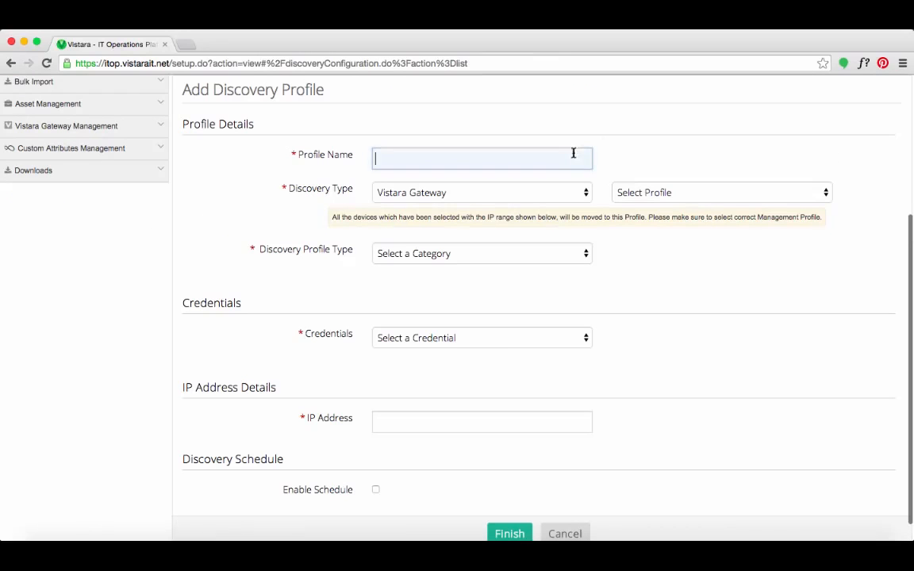
pyautogui.write('vCenter Discovery Prof')
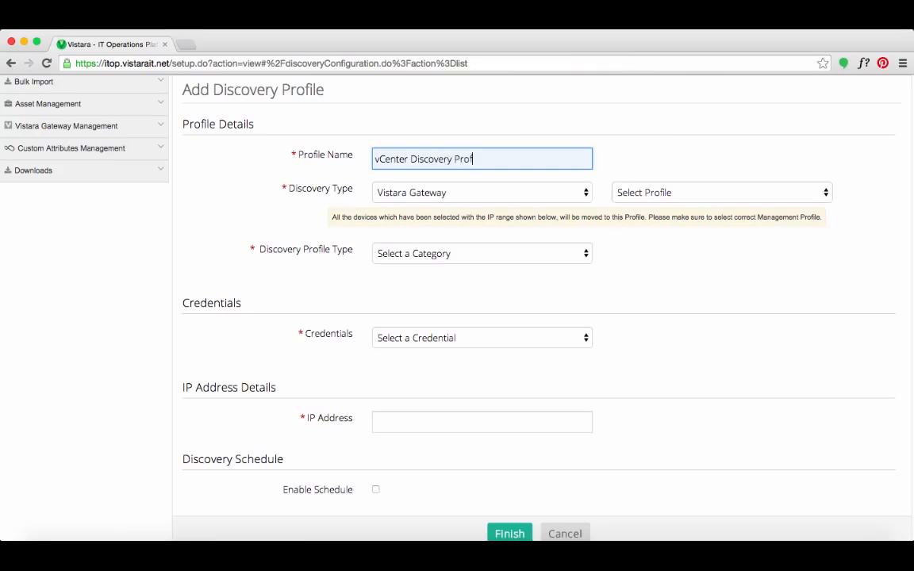
pyautogui.click(720, 192)
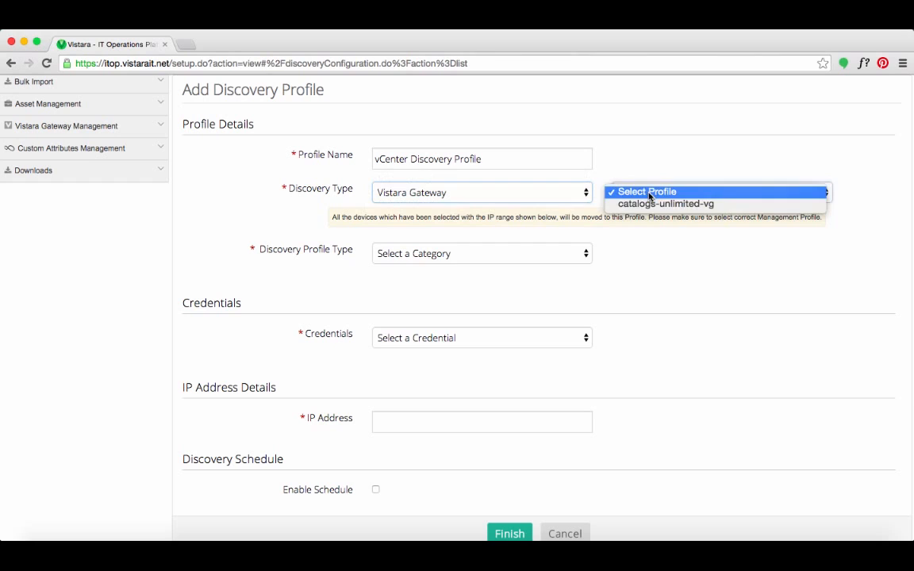
pyautogui.click(674, 204)
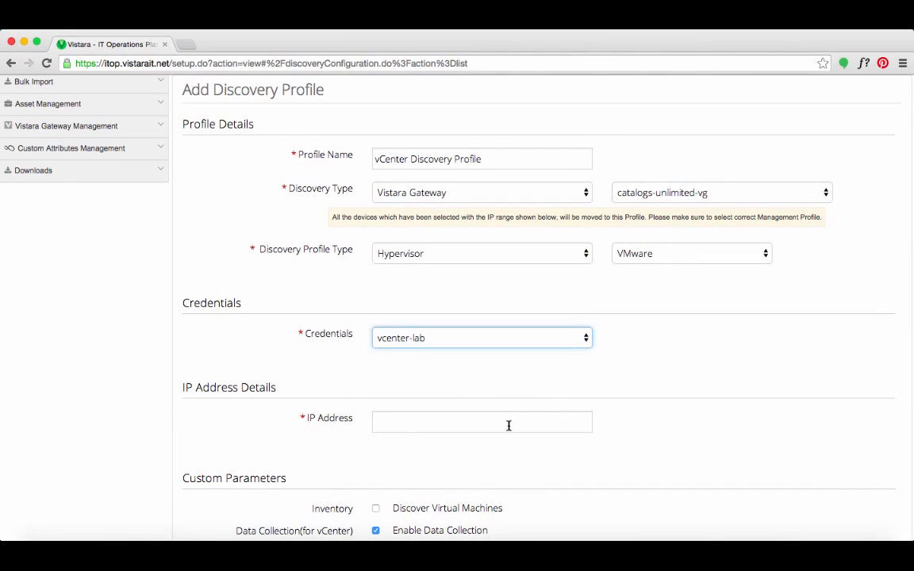
pyautogui.write('10.11.10.11')
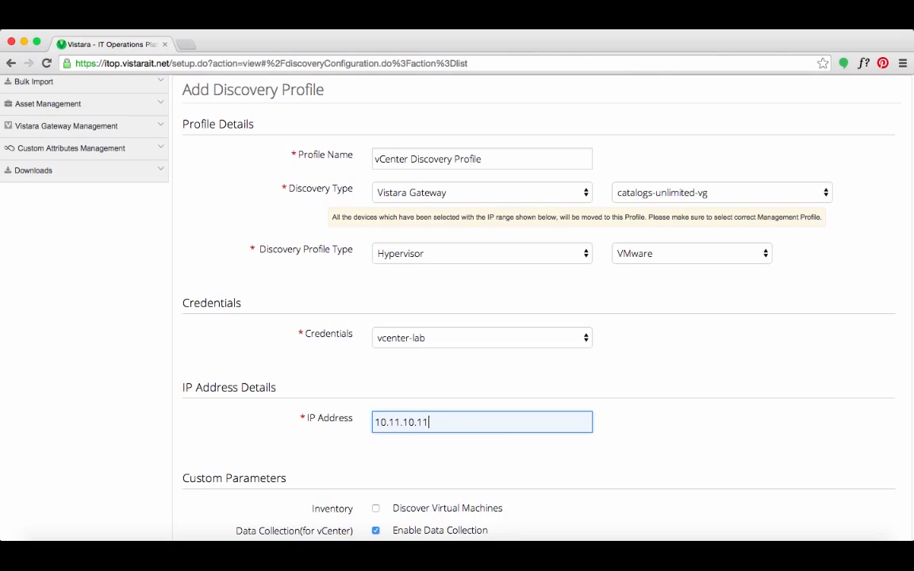
pyautogui.scroll(-3)
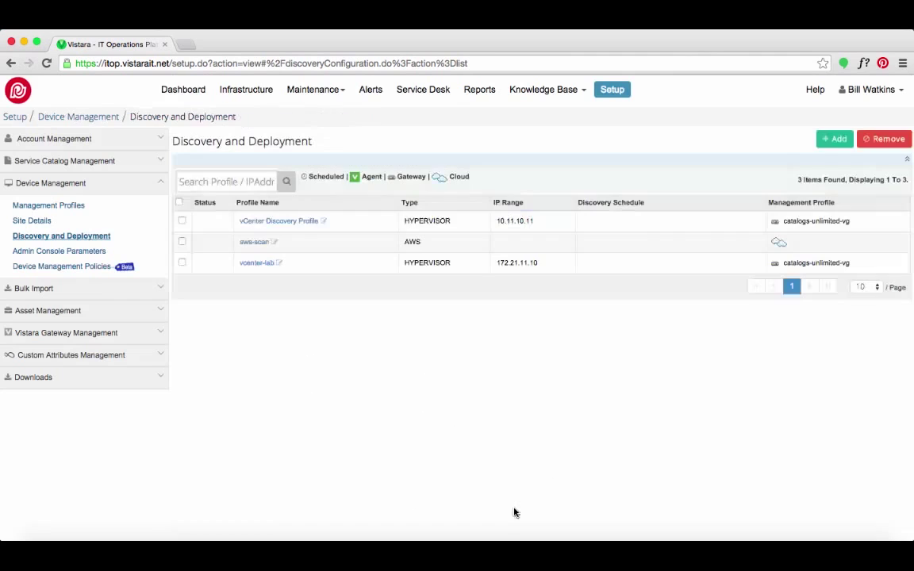
# - Start a second discovery profile, 'AWS Discovery Prfl', for the AWS public cloud
pyautogui.click(833, 139)
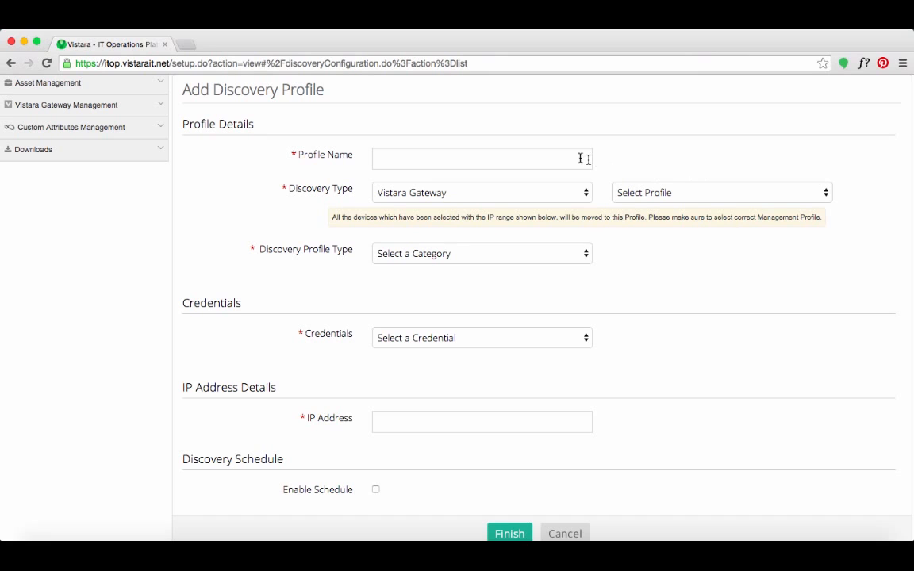
pyautogui.write('AWS Discovery Prfl')
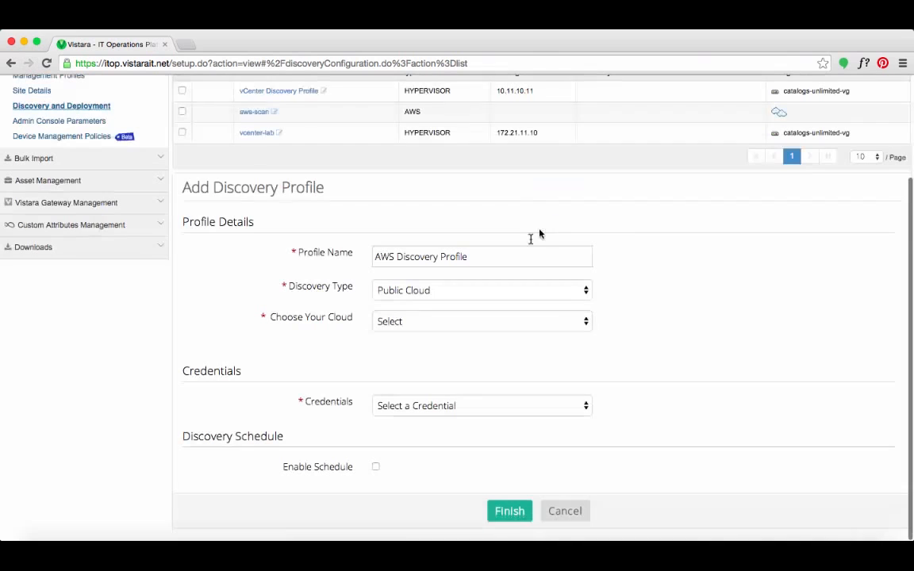
pyautogui.click(481, 321)
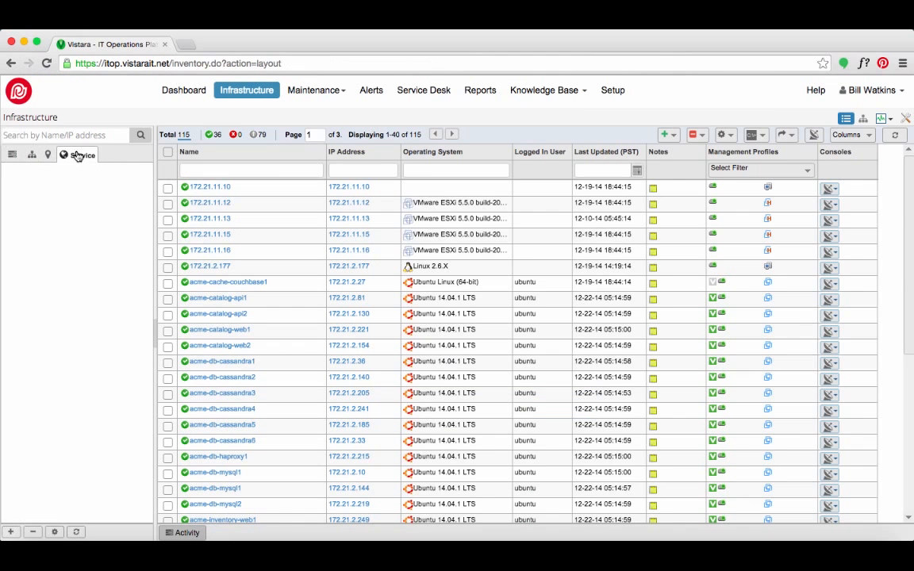
# - Open Acme's Ecommerce Service by service, listing its member servers and showing its service map
pyautogui.click(64, 155)
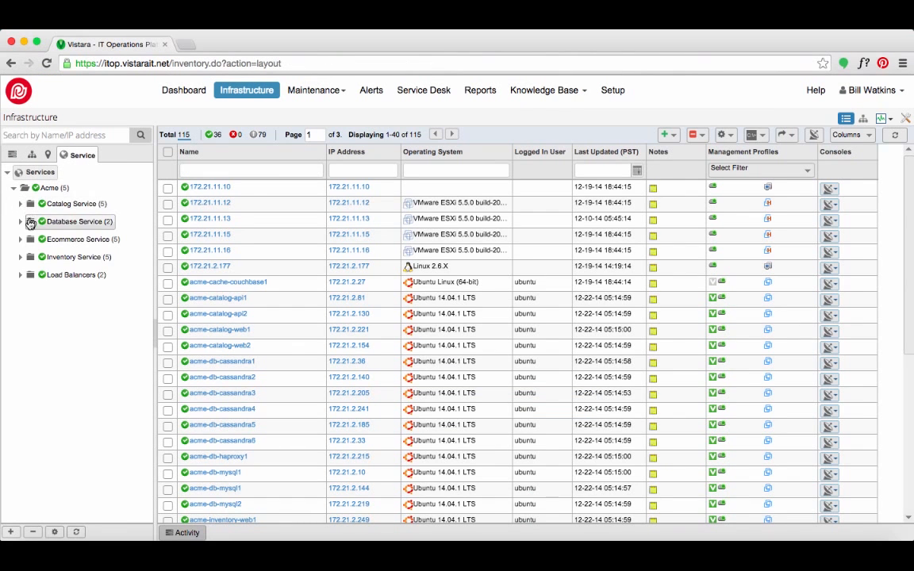
pyautogui.click(77, 239)
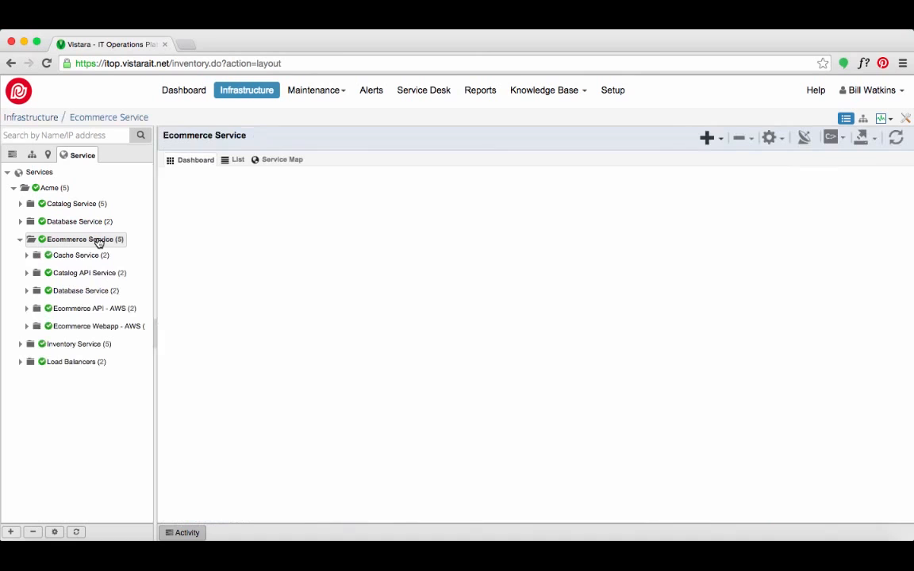
pyautogui.click(235, 160)
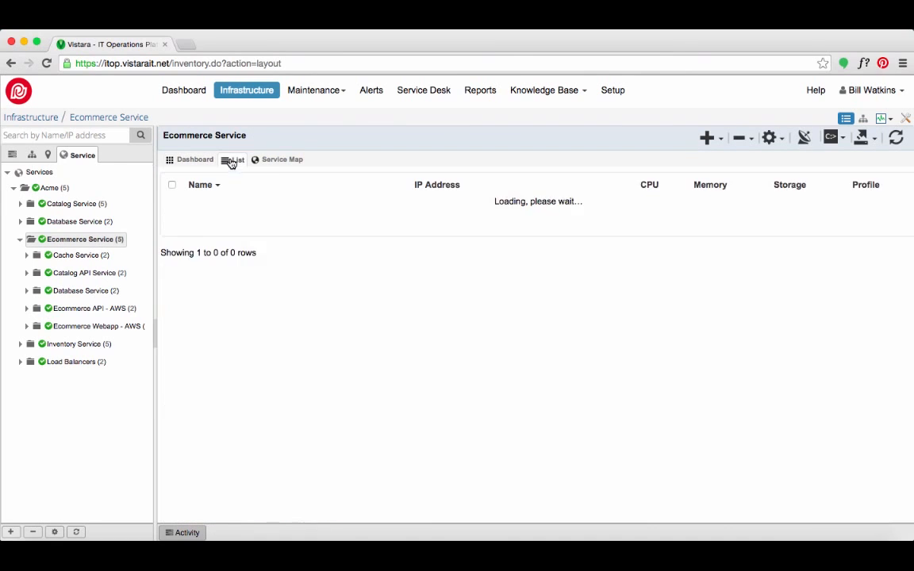
pyautogui.click(235, 159)
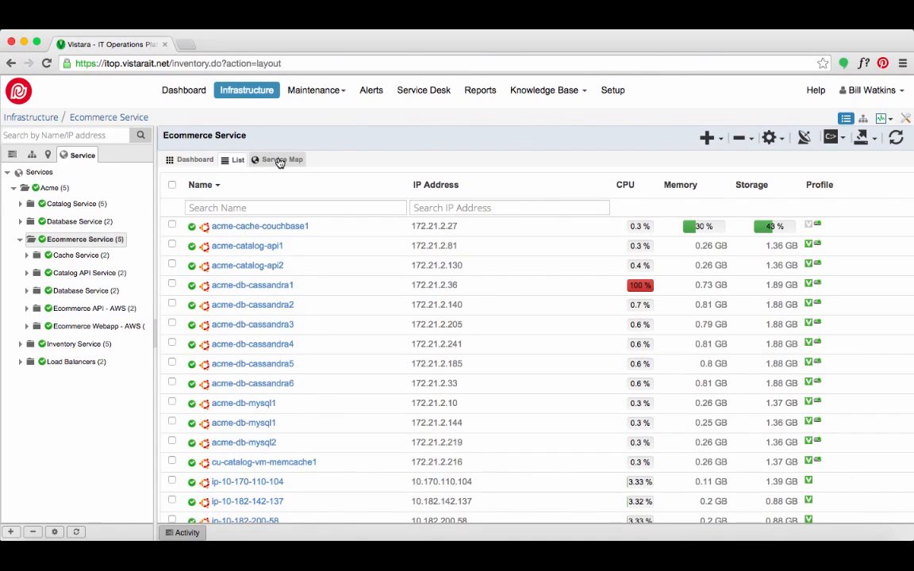
pyautogui.click(279, 160)
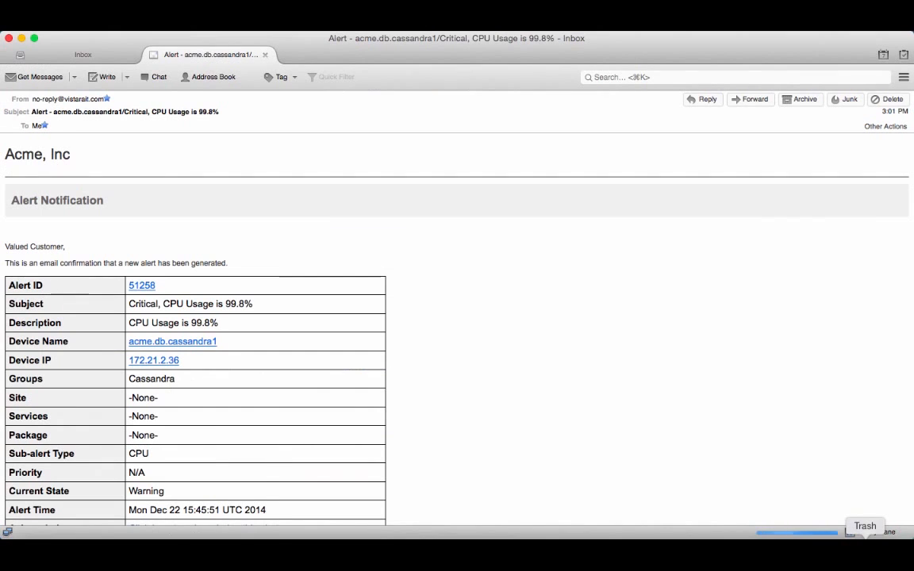
pyautogui.moveTo(820, 504)
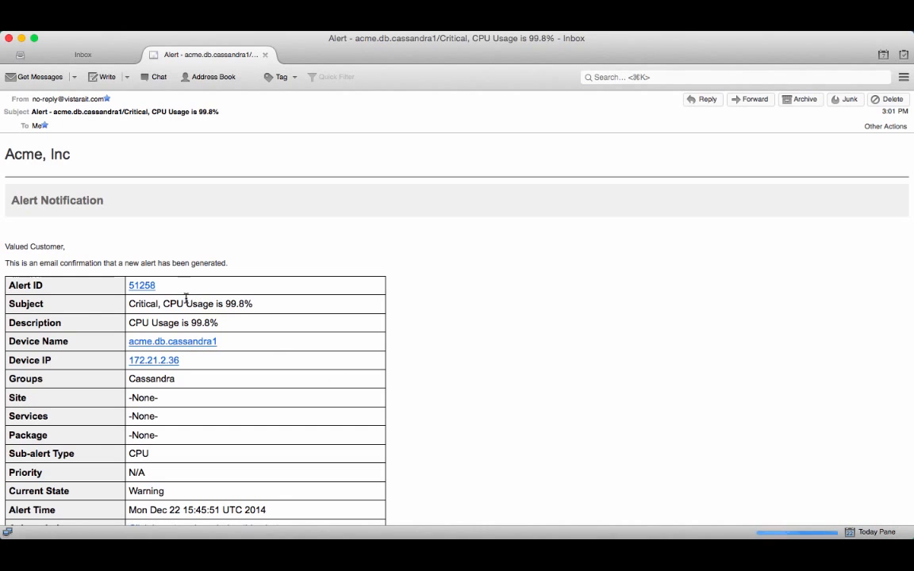
pyautogui.moveTo(168, 297)
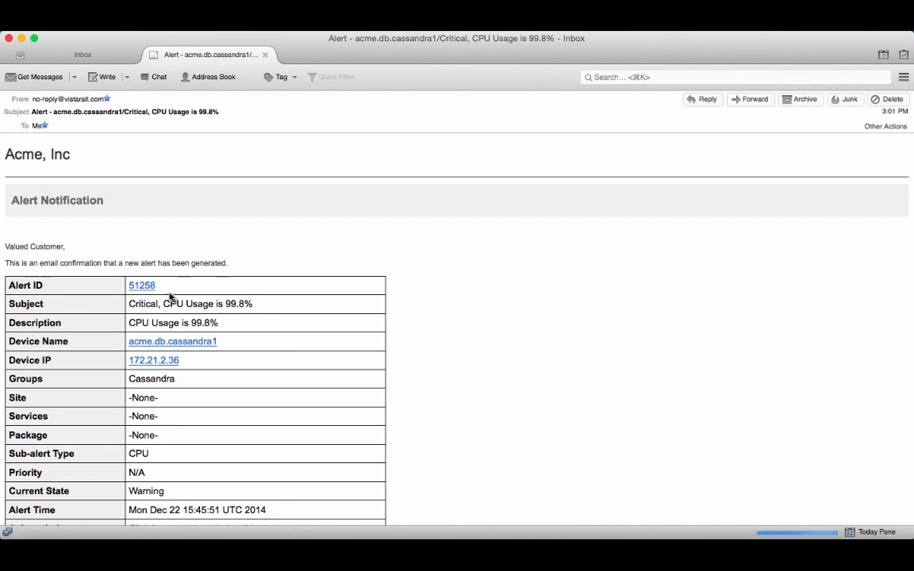
# - Open alert 51258 in Vistara from the acme.db.cassandra1 CPU alert email
pyautogui.click(142, 285)
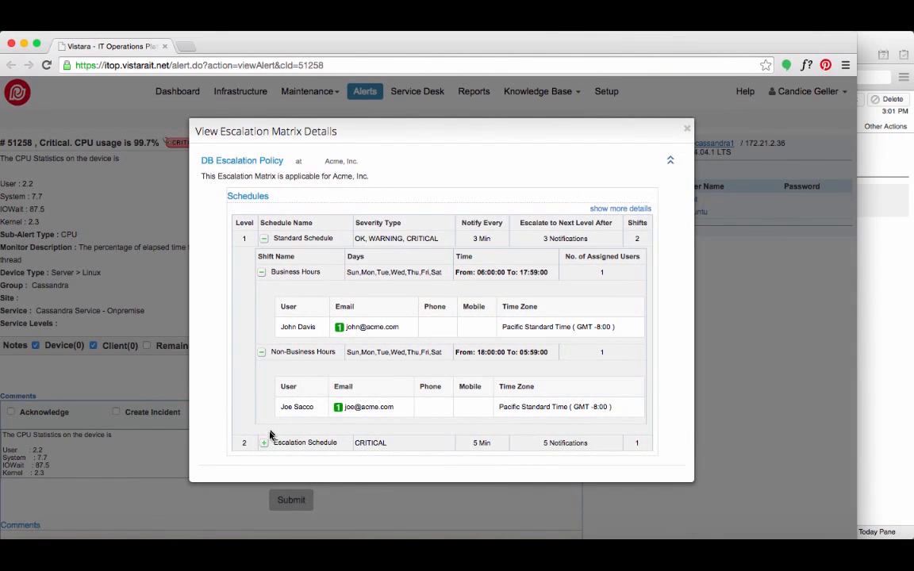
# - Expand the level 2 escalation schedule details, then close the escalation matrix dialog
pyautogui.click(263, 443)
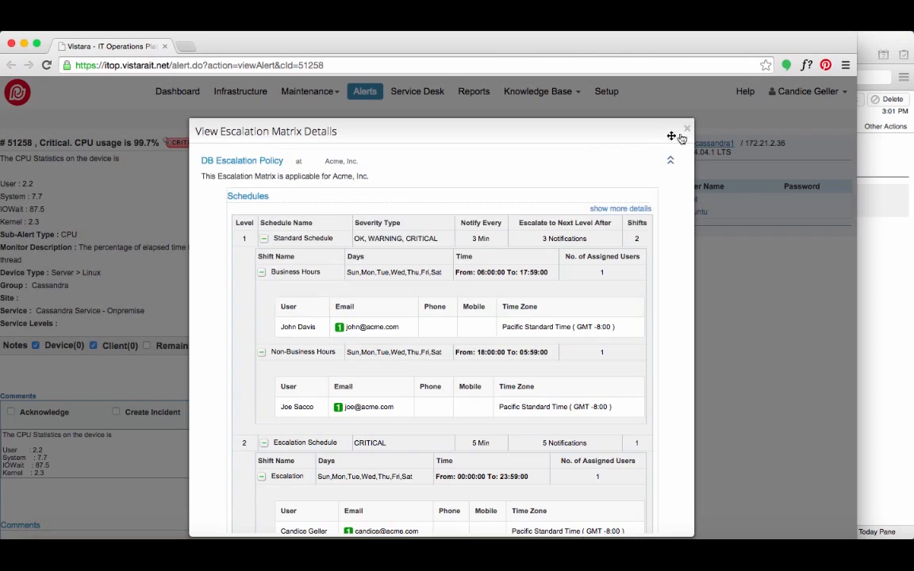
pyautogui.click(686, 127)
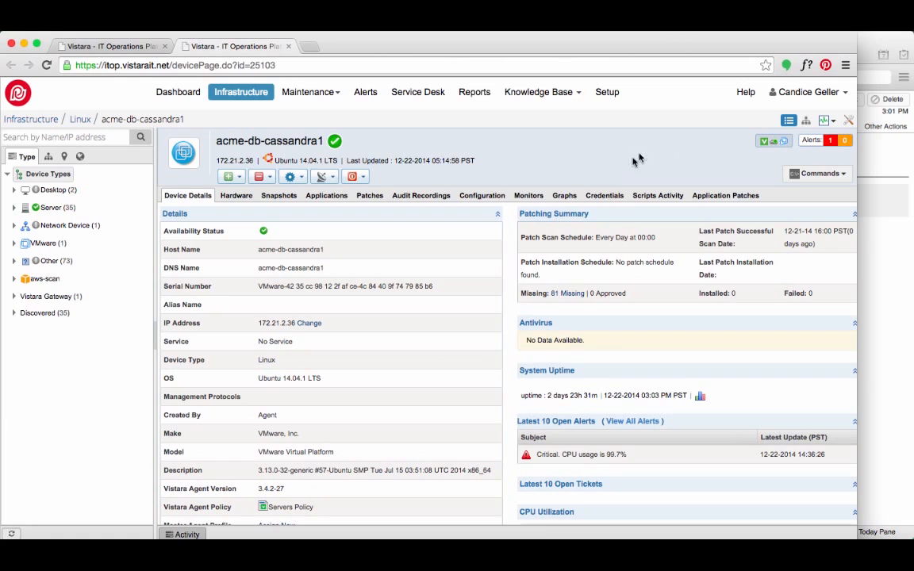
# - View acme-db-cassandra1's CPU monitor graphs and open the 'Linux High CPU Utilization' article
pyautogui.click(564, 195)
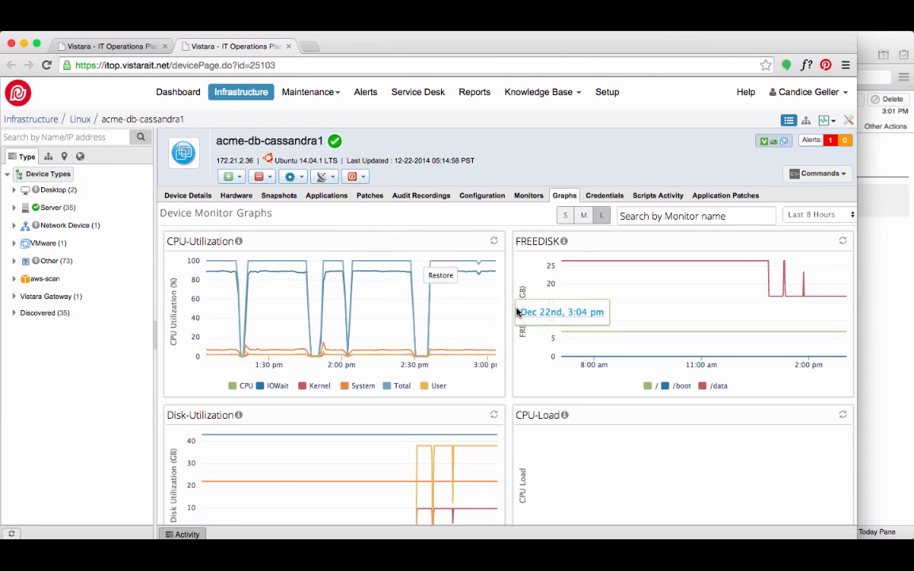
pyautogui.click(187, 195)
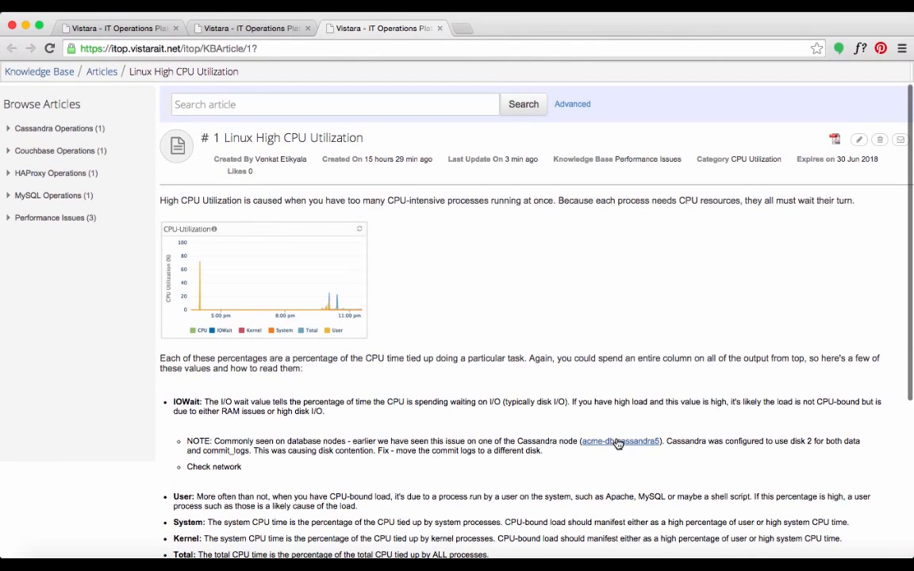
# - Replay acme-db-cassandra5's disk-contention fix recording, then launch agent SSH consoles on Cassandra servers
pyautogui.click(620, 441)
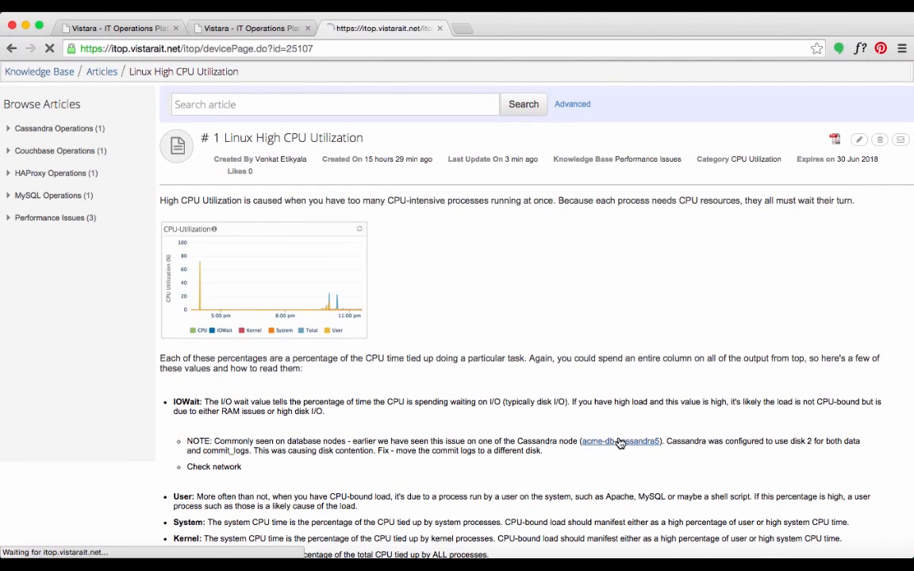
pyautogui.click(619, 441)
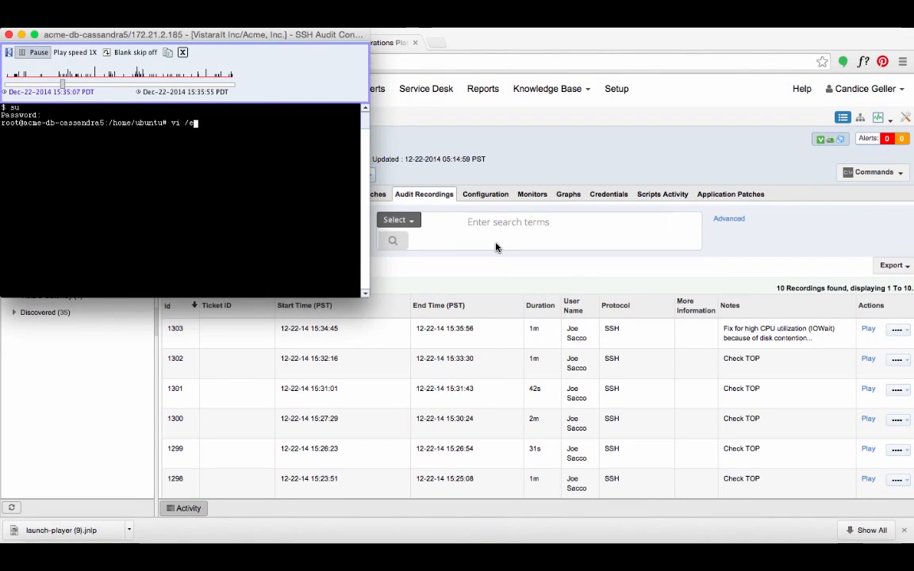
pyautogui.write('etc/cassandra/cassandra')
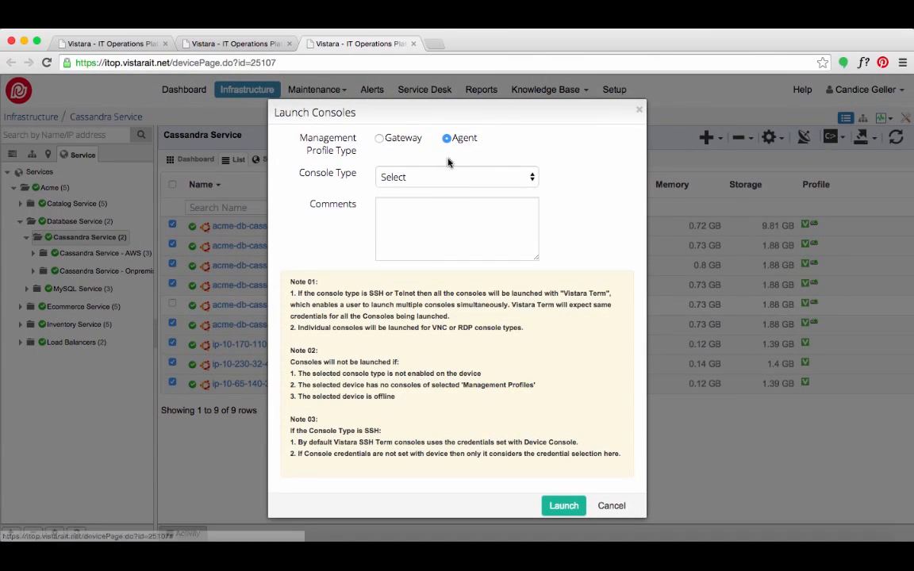
pyautogui.click(612, 505)
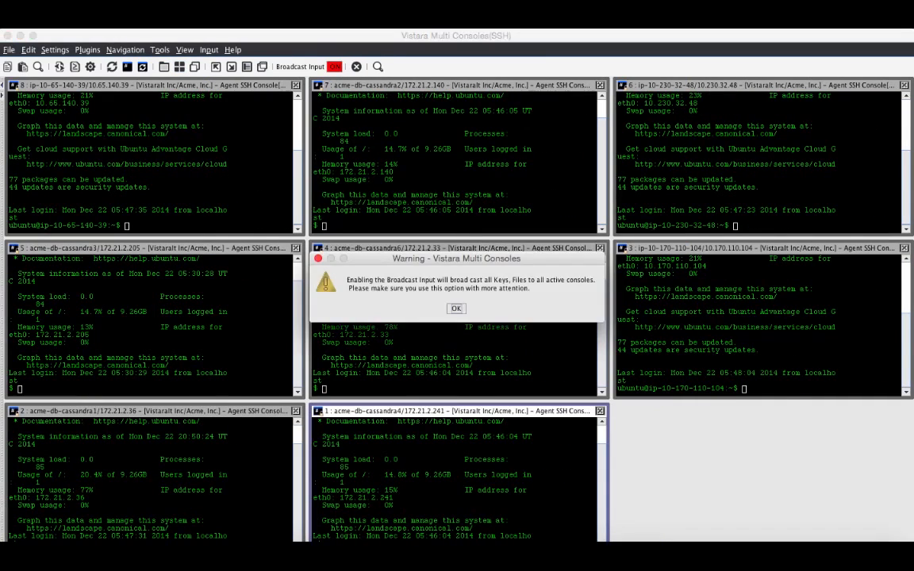
# - Accept the broadcast input warning so all eight consoles open cassandra.yaml together
pyautogui.click(456, 308)
pyautogui.write('/')
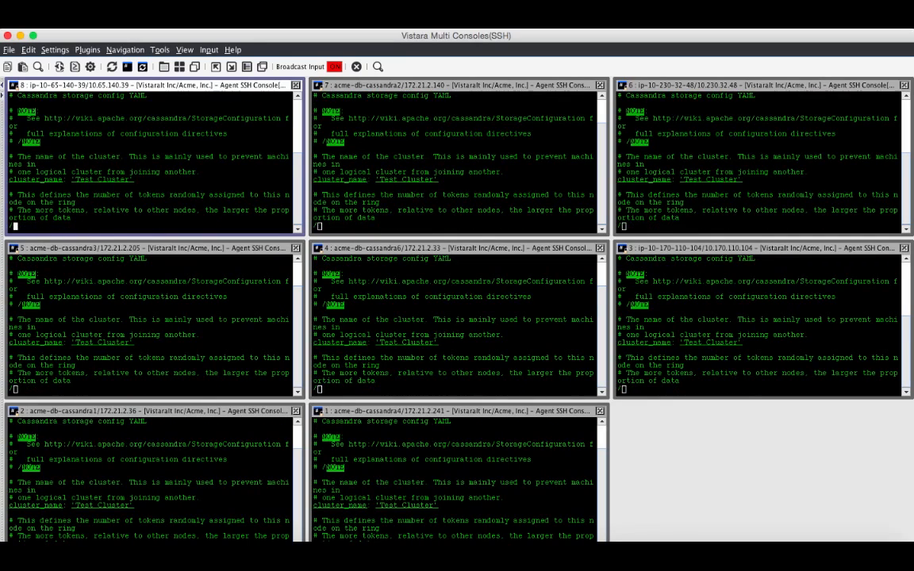
pyautogui.scroll(-3)
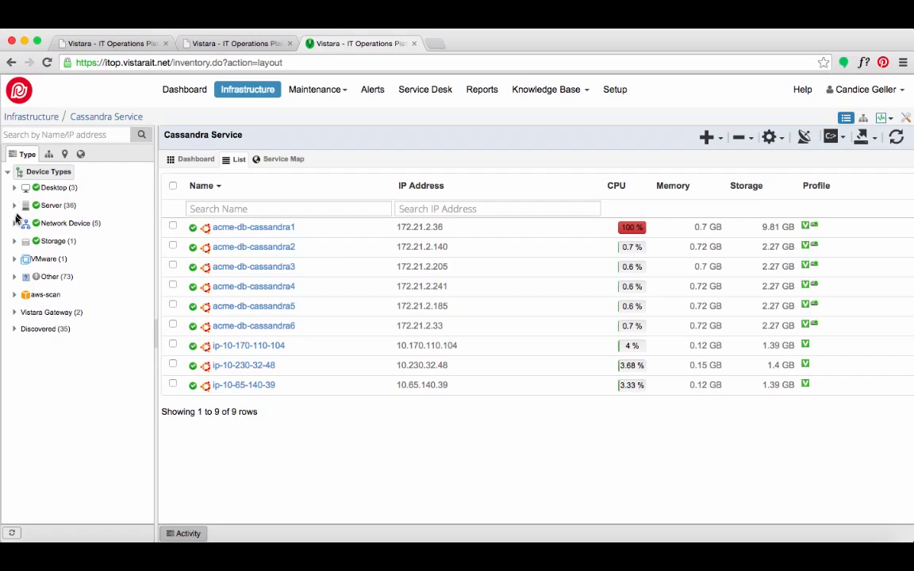
# - Expand Network Device, Switch, Router and Firewall, and open vyatta50's Device Details
pyautogui.click(13, 223)
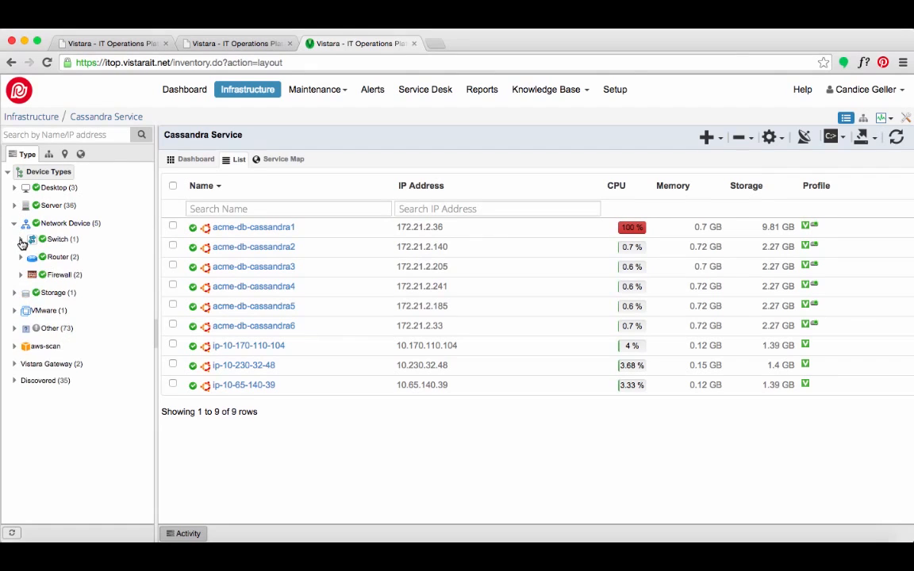
pyautogui.click(21, 240)
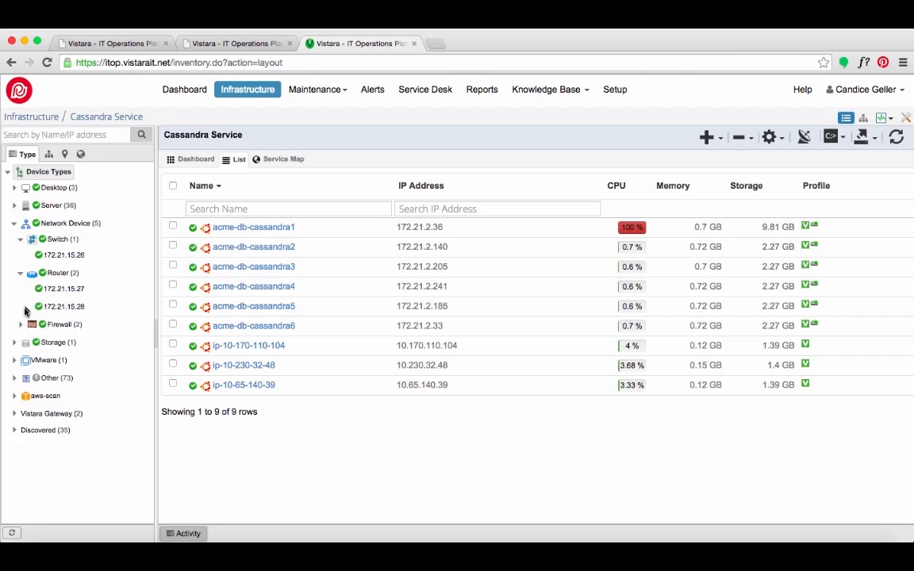
pyautogui.click(21, 324)
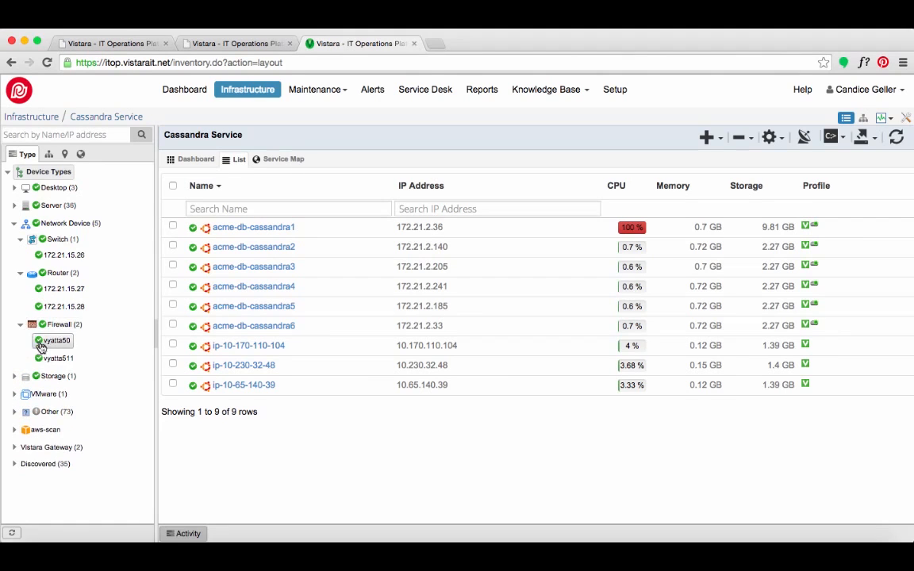
pyautogui.click(53, 340)
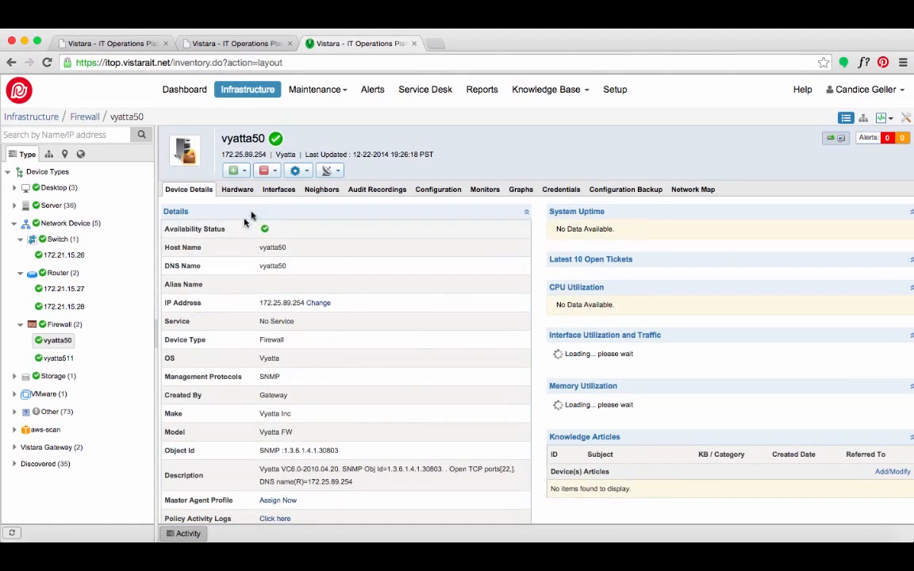
pyautogui.click(279, 189)
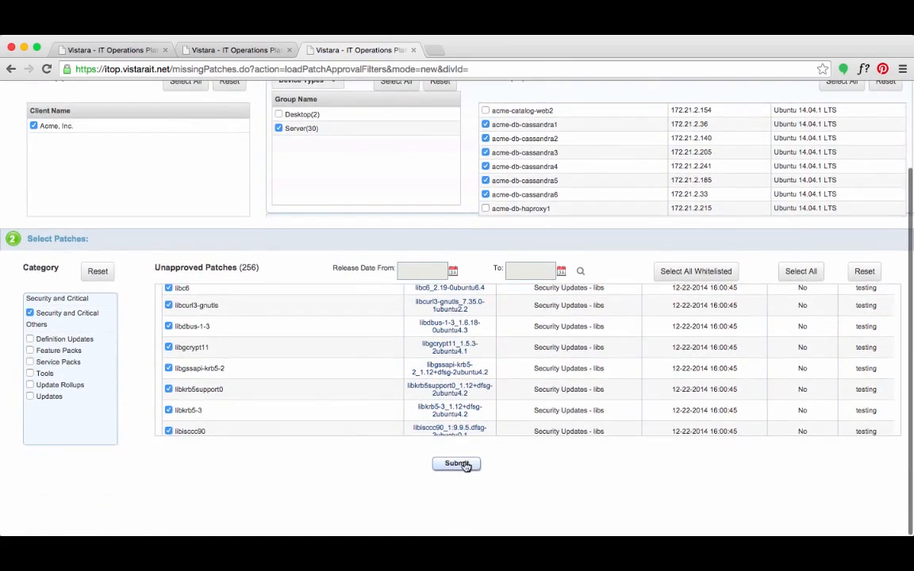
# - Submit the selected patches and confirm on the Review and Confirm: Patches page
pyautogui.click(456, 464)
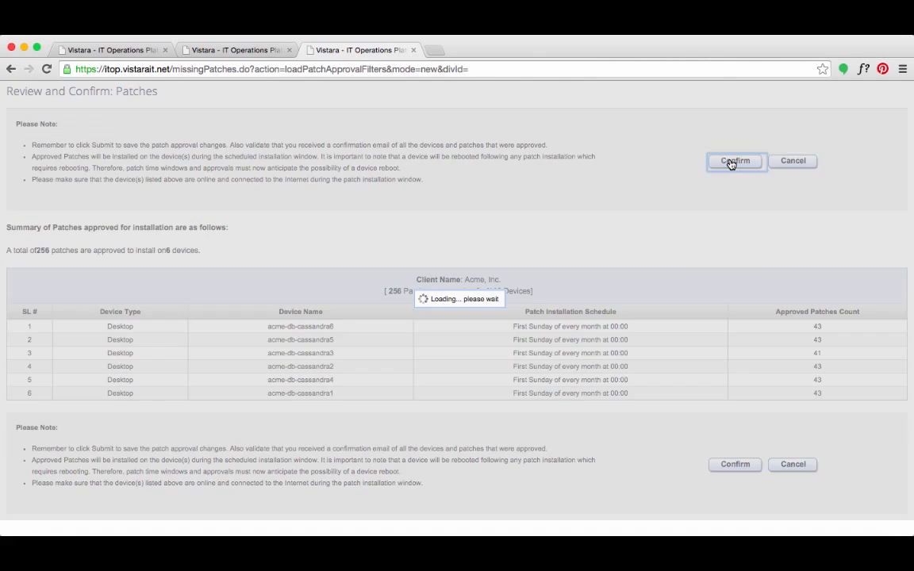
pyautogui.click(737, 161)
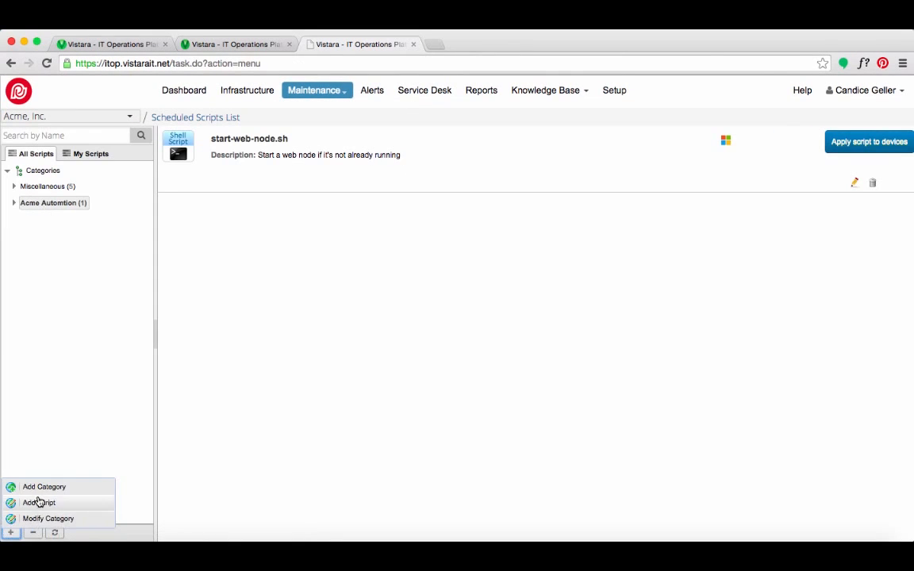
# - Save del-old-cassandra-logs.sh as a SHELL script, then apply and run it on the Cassandra servers
pyautogui.click(38, 502)
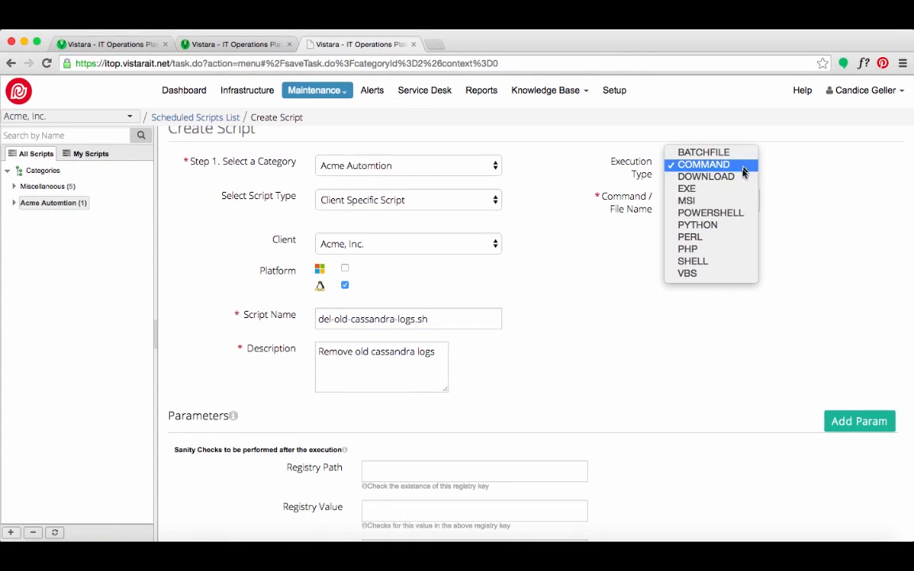
pyautogui.click(693, 260)
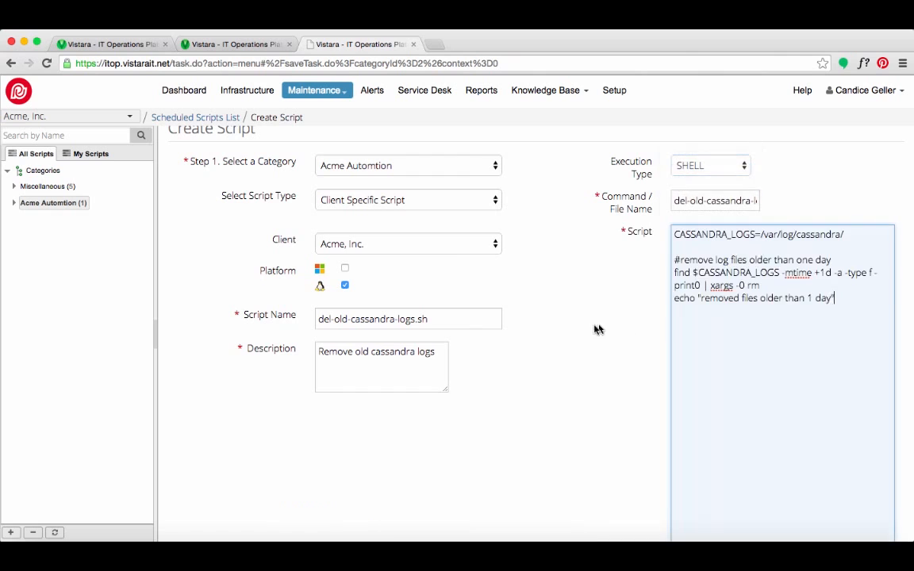
pyautogui.scroll(-3)
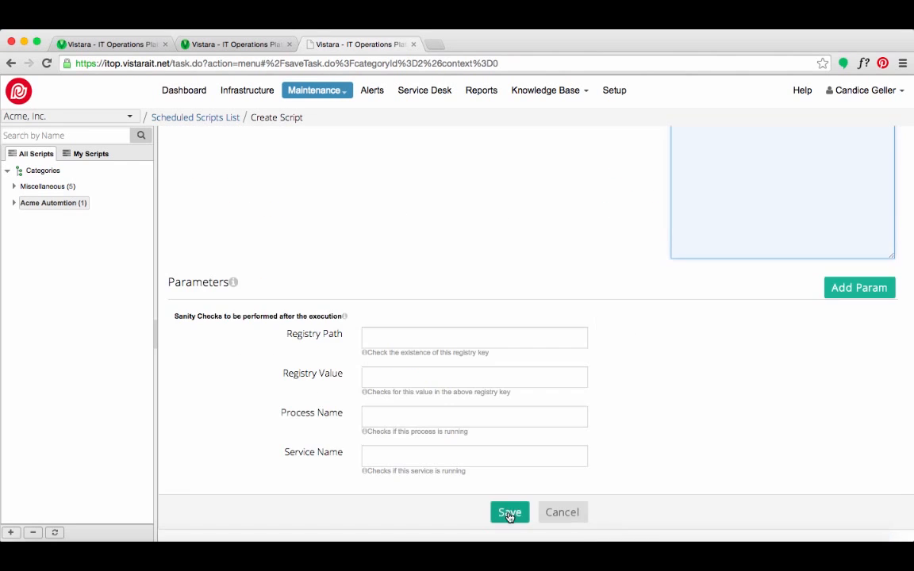
pyautogui.click(508, 511)
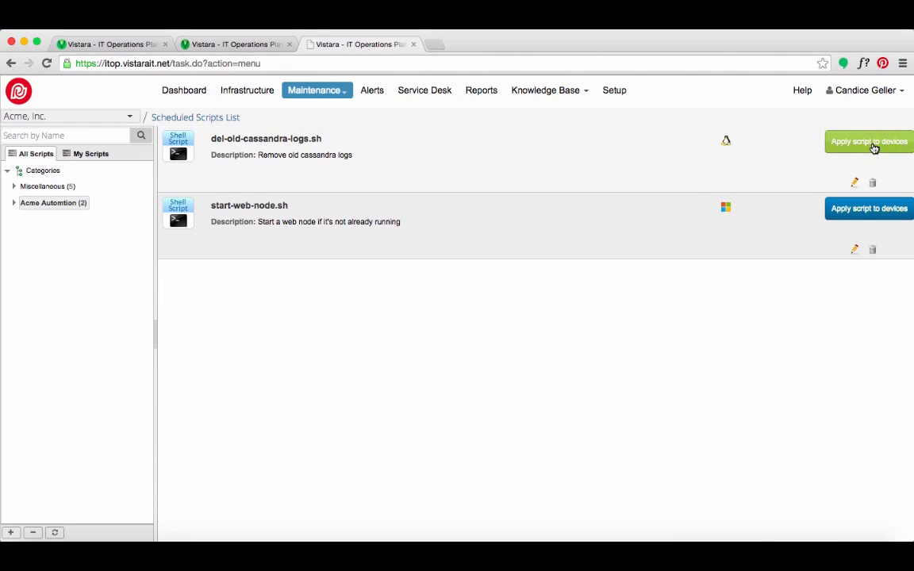
pyautogui.click(869, 141)
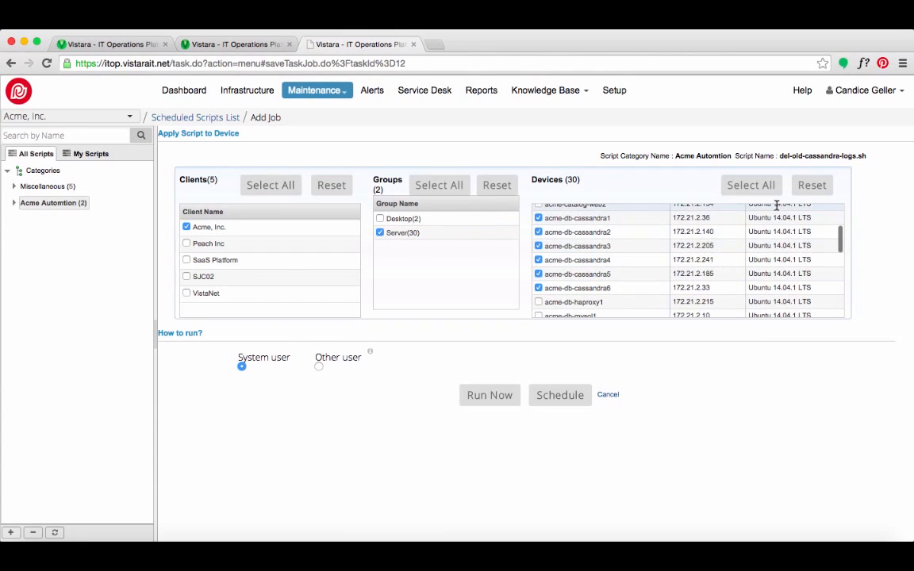
pyautogui.click(559, 395)
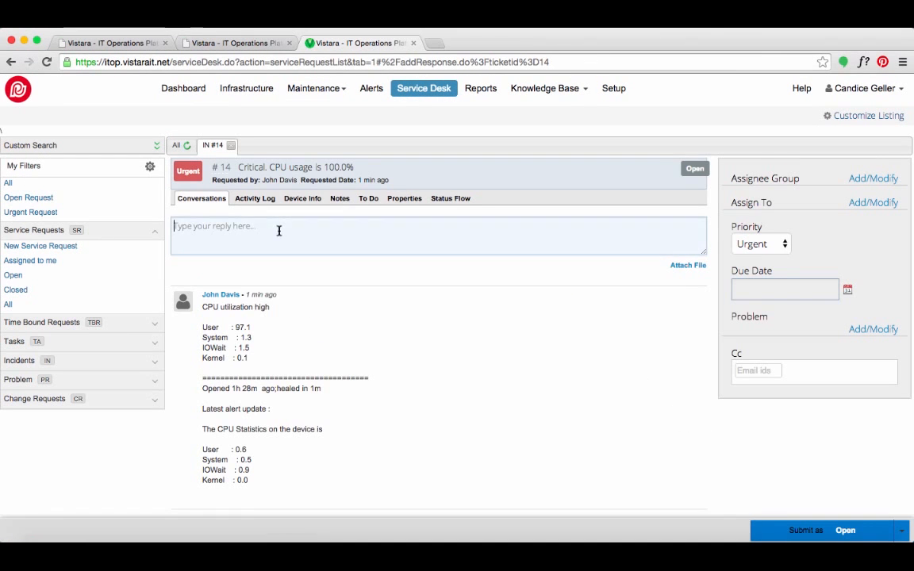
# - Reply 'Resolved data contention issue' to incident #14 and submit it as Resolved with a resolution summary
pyautogui.write('Resolved data contention issue')
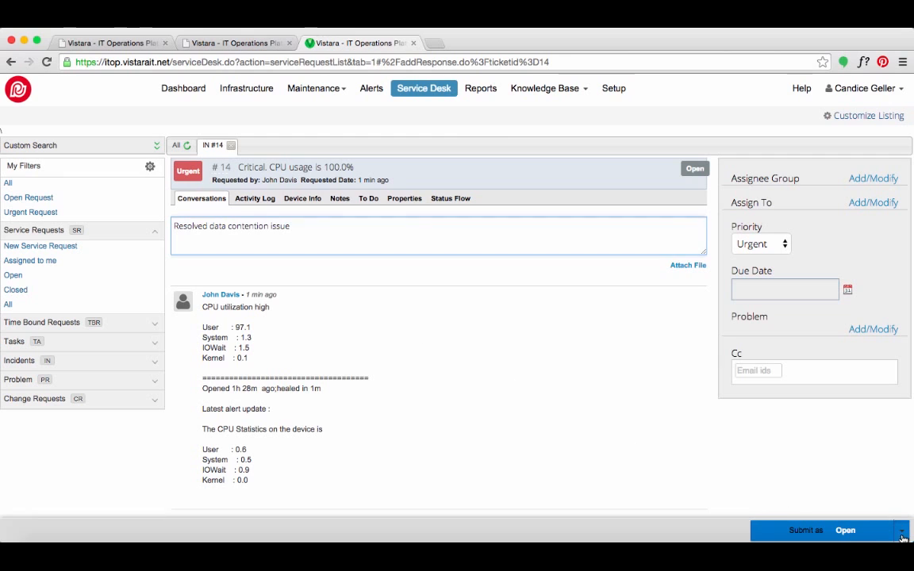
pyautogui.click(901, 531)
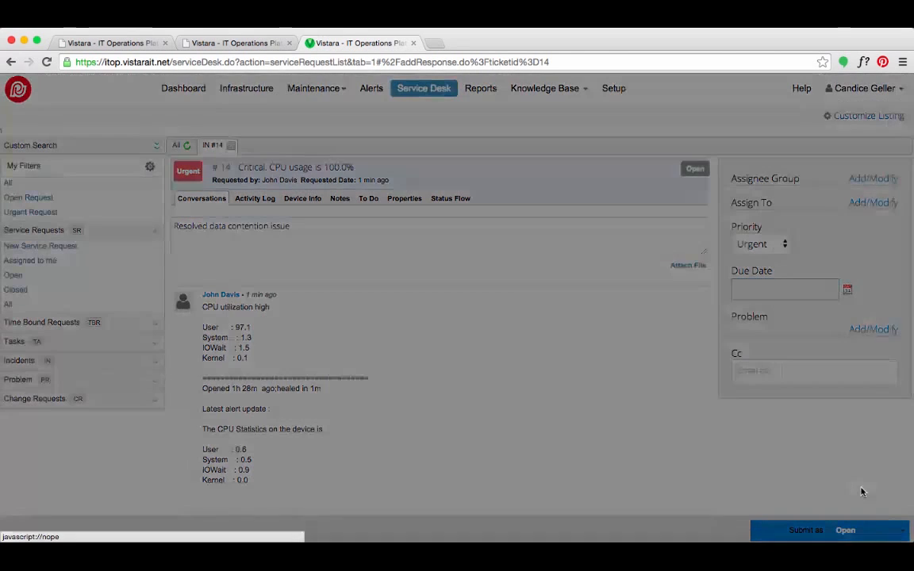
pyautogui.click(803, 529)
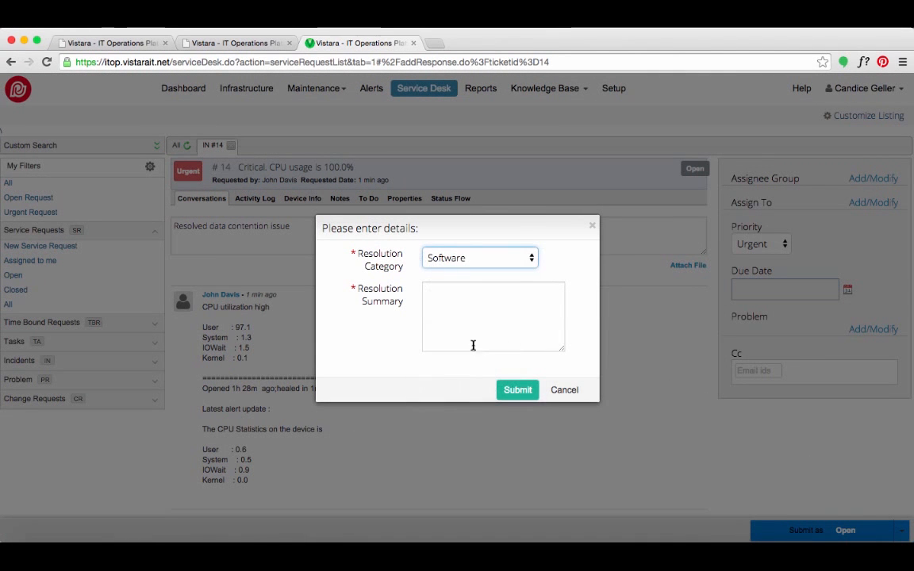
pyautogui.click(518, 389)
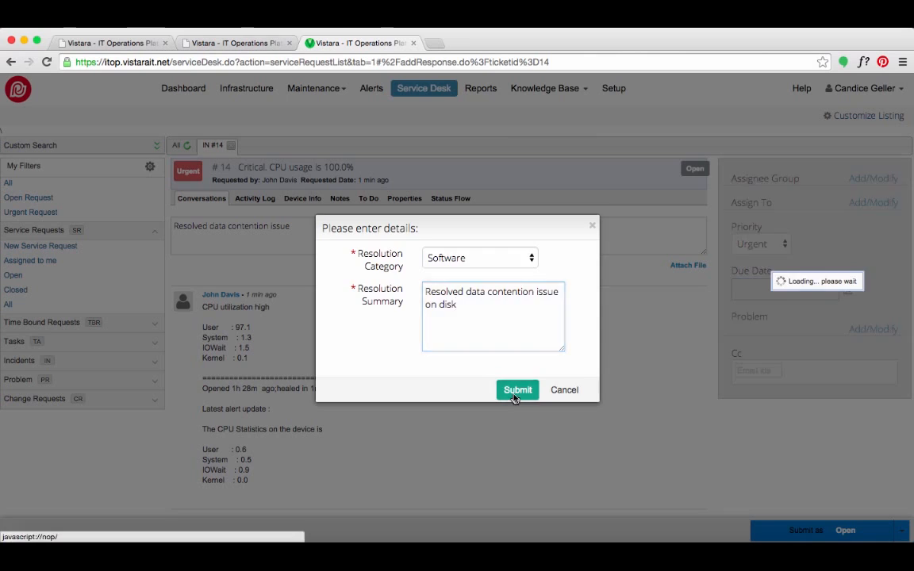
pyautogui.click(517, 389)
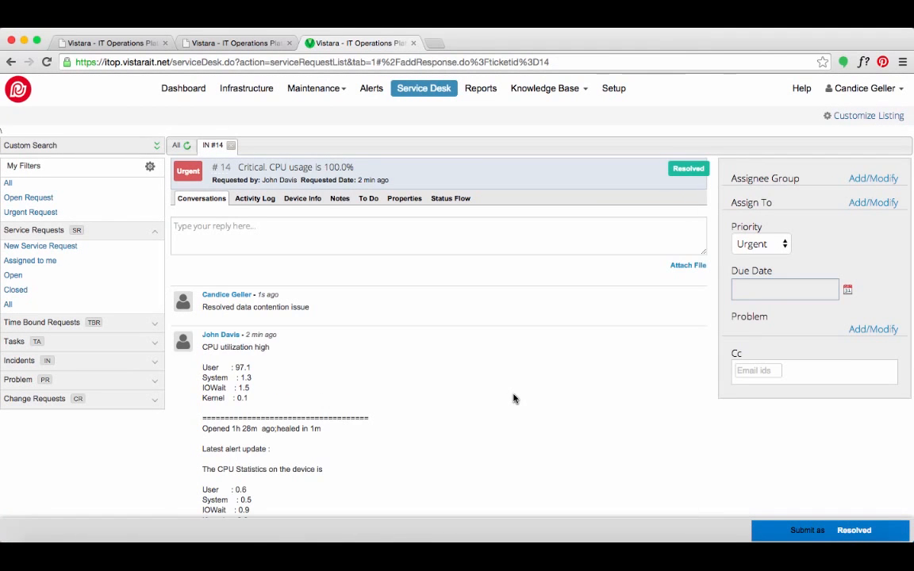
pyautogui.click(481, 88)
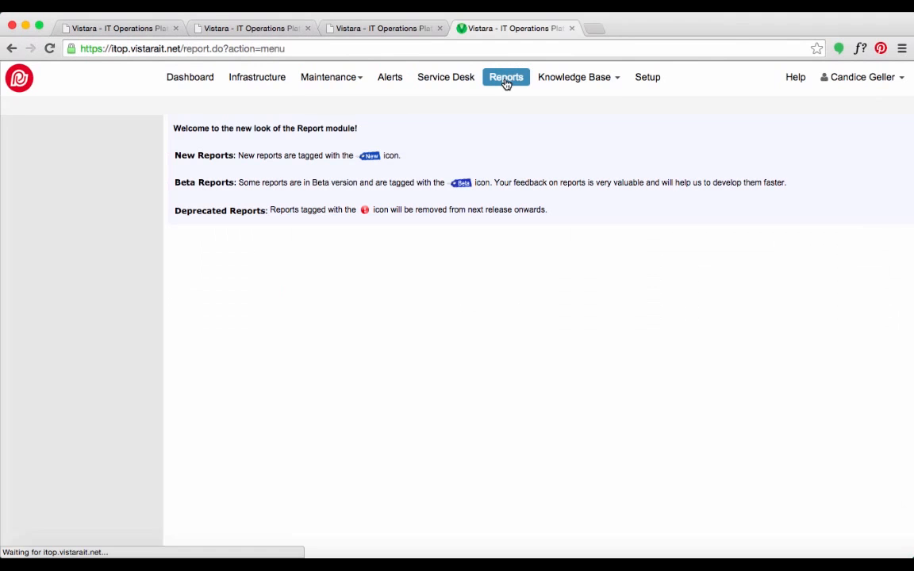
# - Open the Incident Report via Service Reports (per Client) > New Customer Executive Report
pyautogui.click(506, 77)
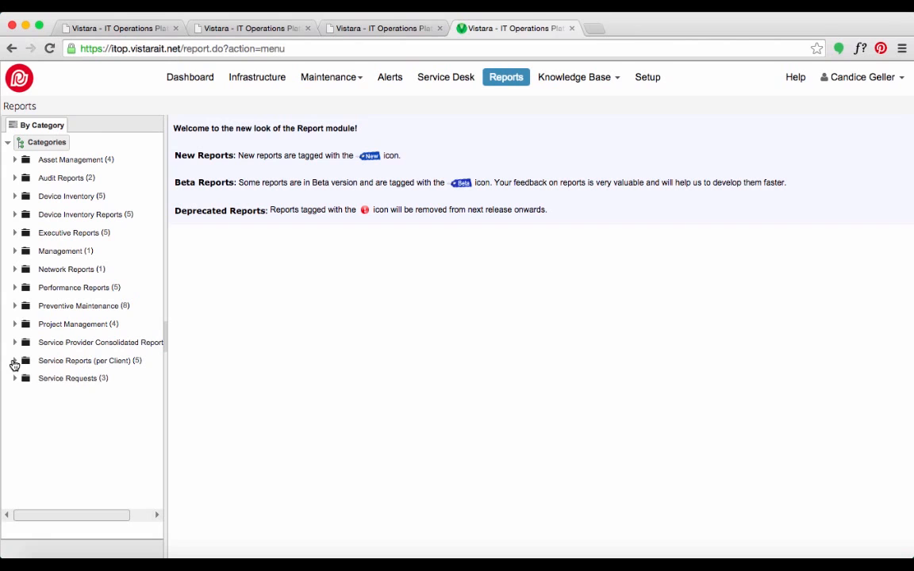
pyautogui.click(16, 364)
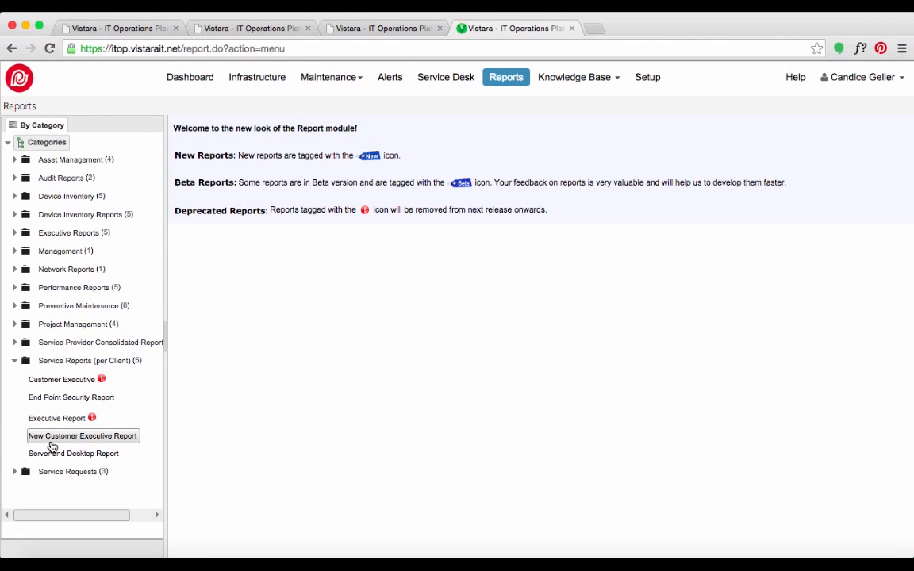
pyautogui.click(82, 436)
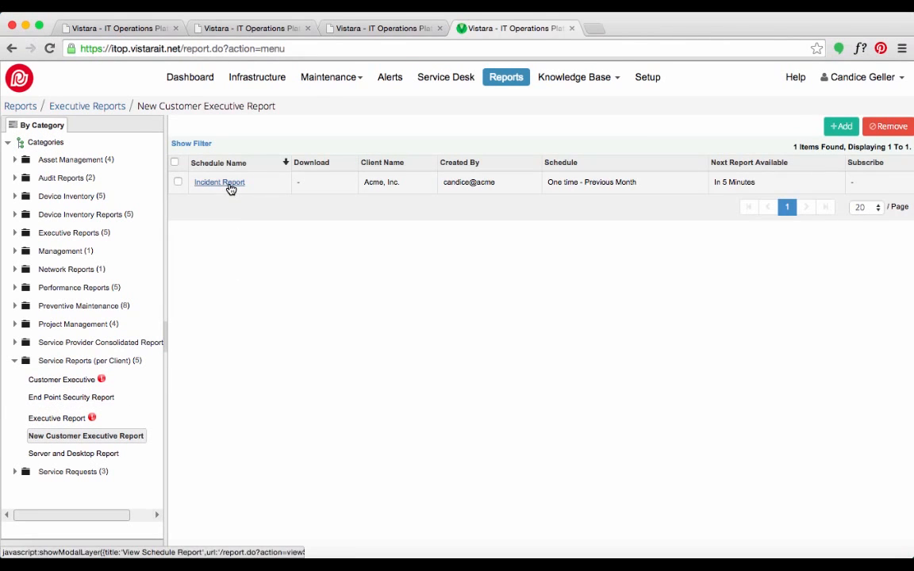
pyautogui.click(219, 181)
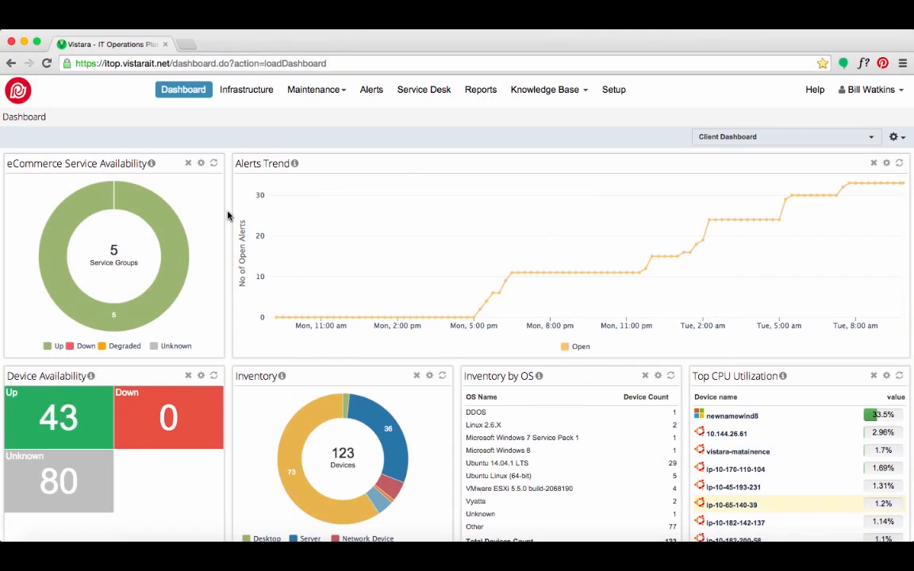
pyautogui.moveTo(221, 216)
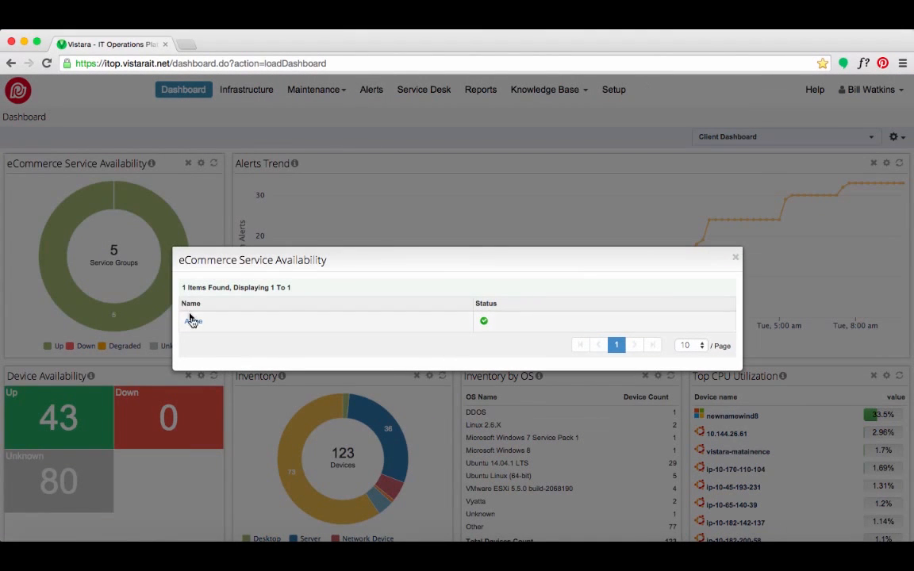
# - Open the Acme service group dashboard and scroll to its eCommerce site transaction trends
pyautogui.click(193, 321)
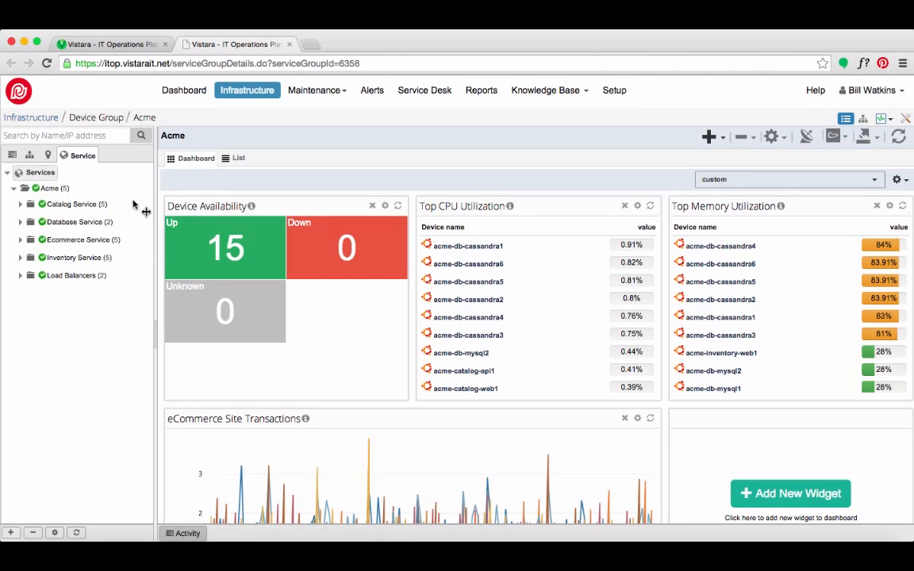
pyautogui.scroll(-3)
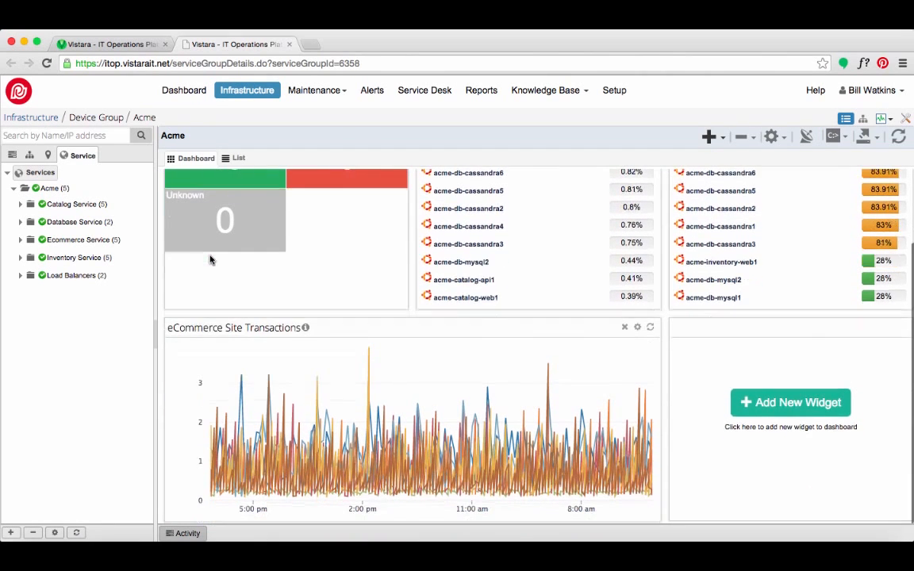